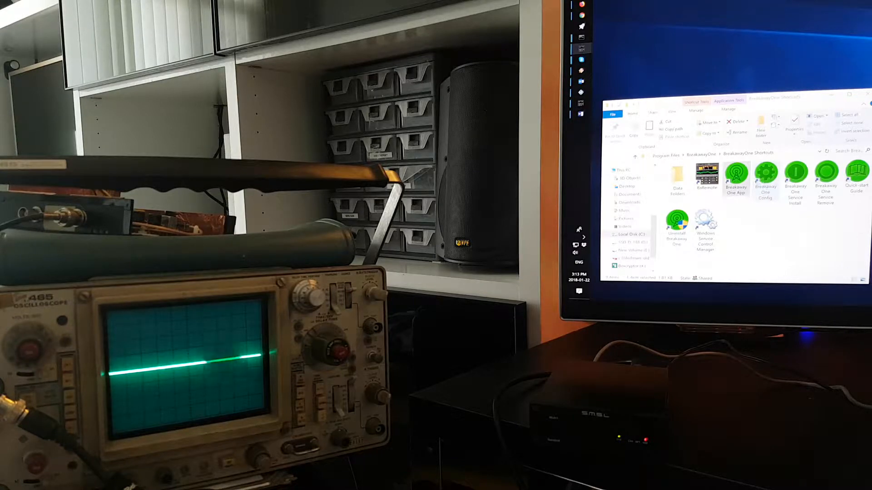
# Launch the Breakaway One app from its shortcut in the Shortcuts folder
pyautogui.doubleClick(735, 172)
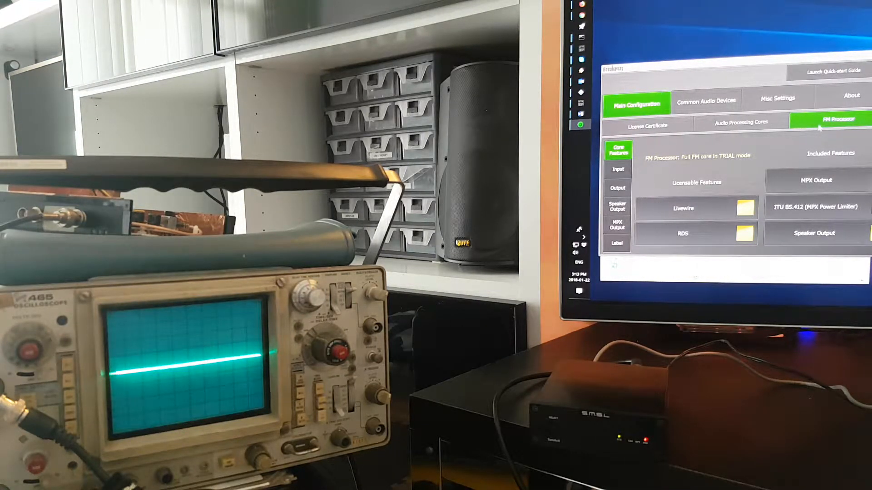
# Route the FM processor's MPX output to the Speaker (2) device at 192000 Hz
pyautogui.click(615, 224)
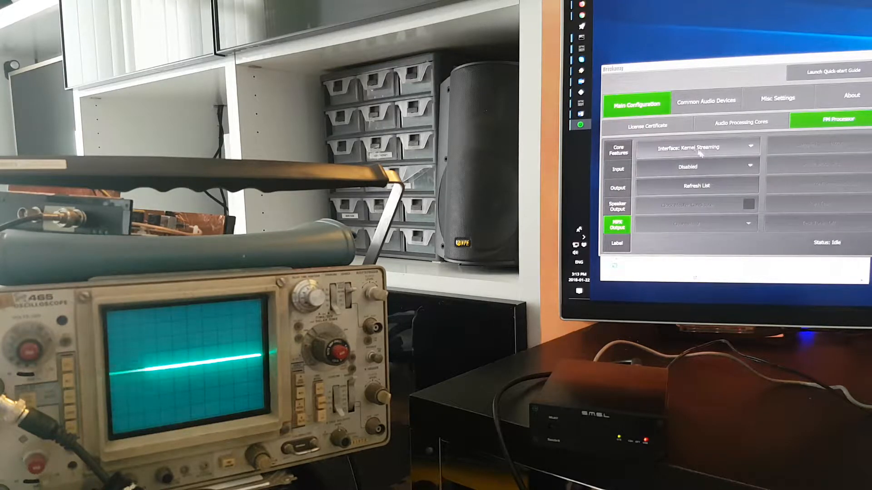
pyautogui.click(695, 166)
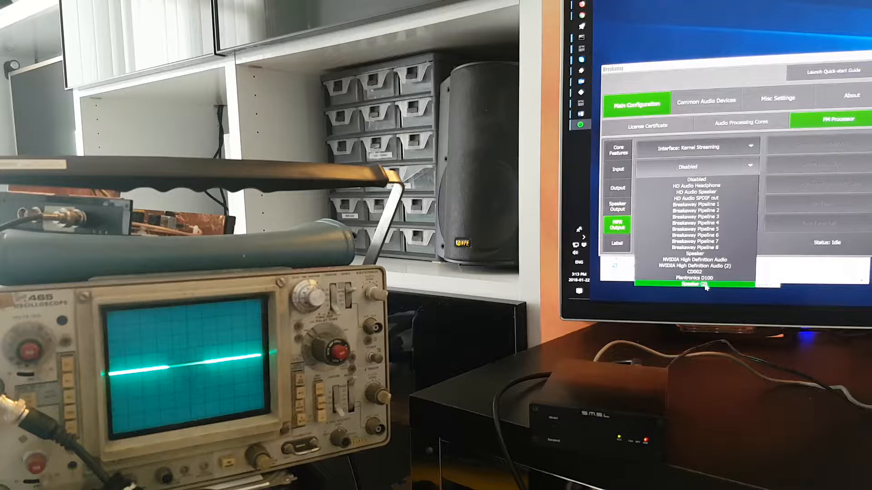
pyautogui.click(692, 284)
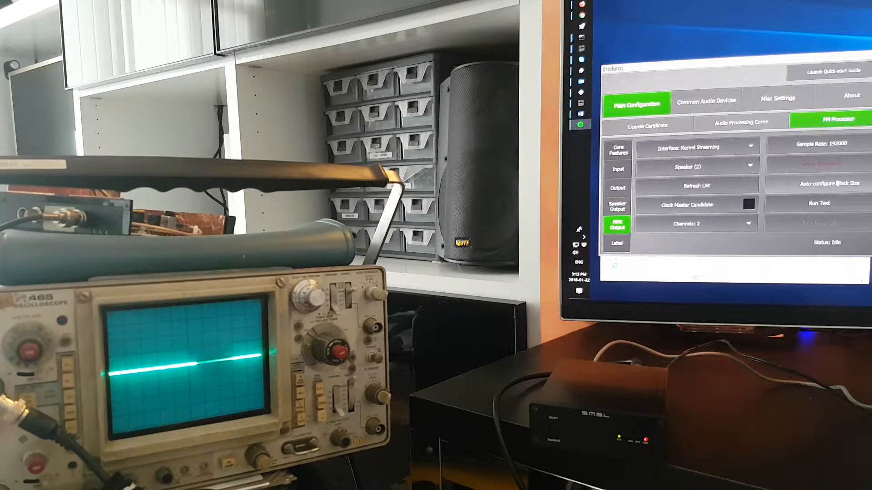
# Auto-configure the MPX output block size, yielding the recommended 1920
pyautogui.click(818, 183)
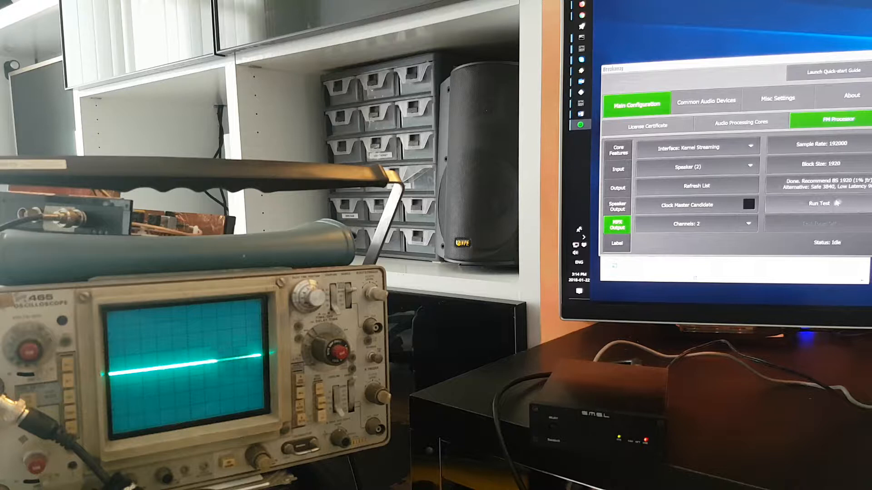
# Show the MPX output test tone choices while the output test runs
pyautogui.click(833, 119)
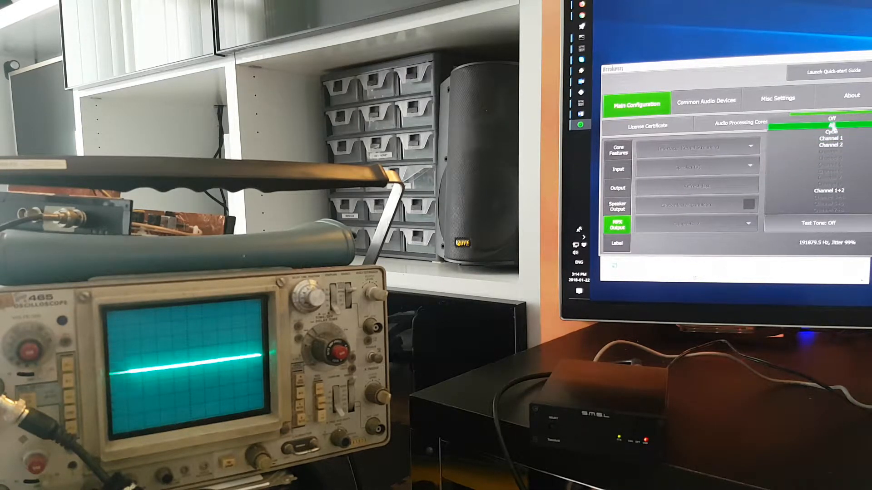